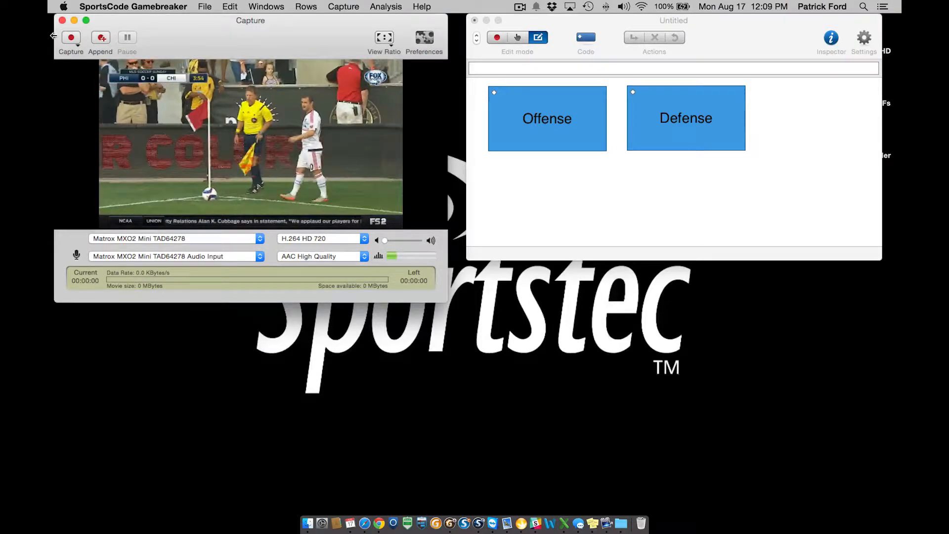
- Start capturing the live soccer feed into a new movie named 'movie 17 08 2015'
left_click(71, 37)
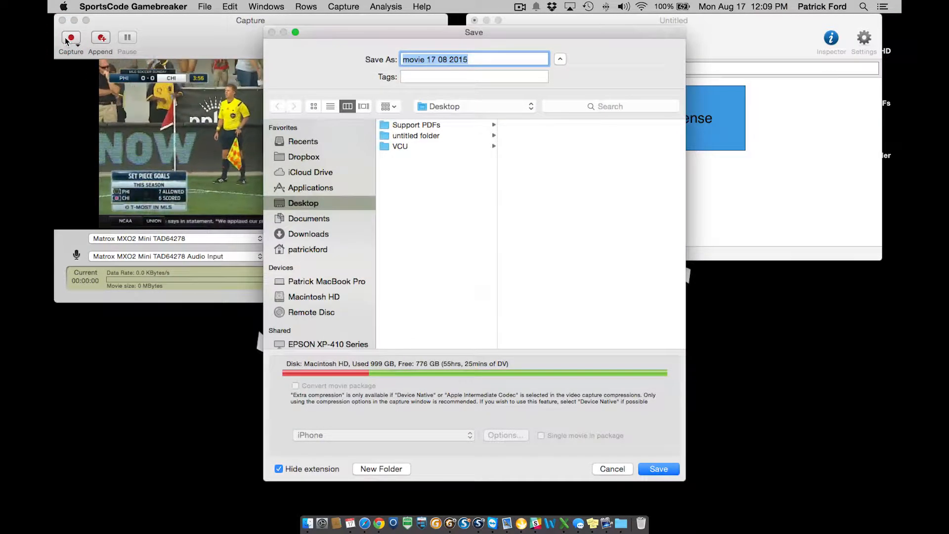
left_click(658, 469)
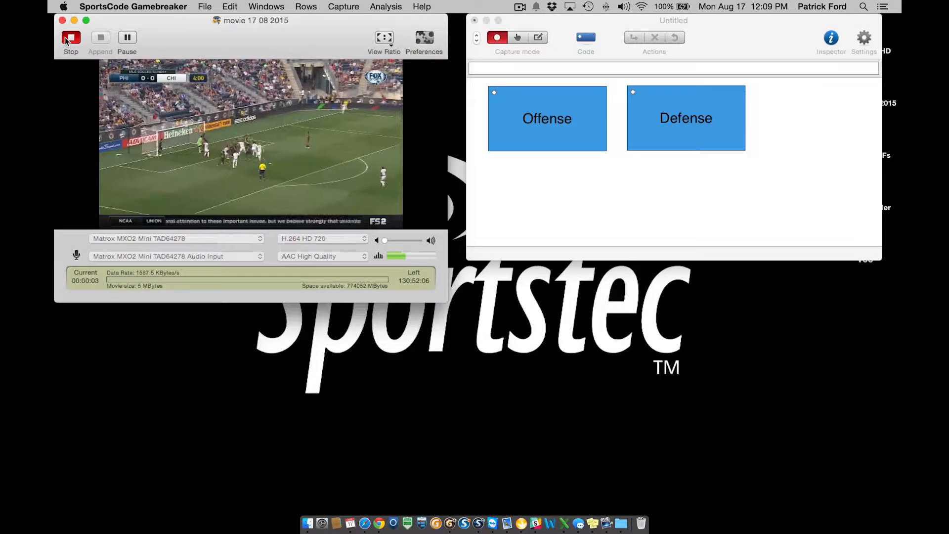
- Keep recording while the movie 17 08 2015 timeline and preview windows open
left_click(70, 38)
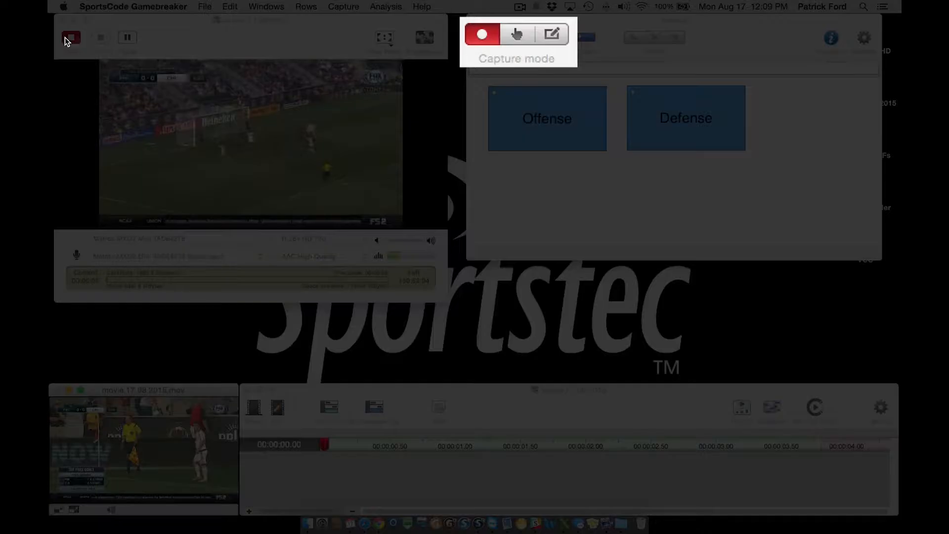
left_click(70, 37)
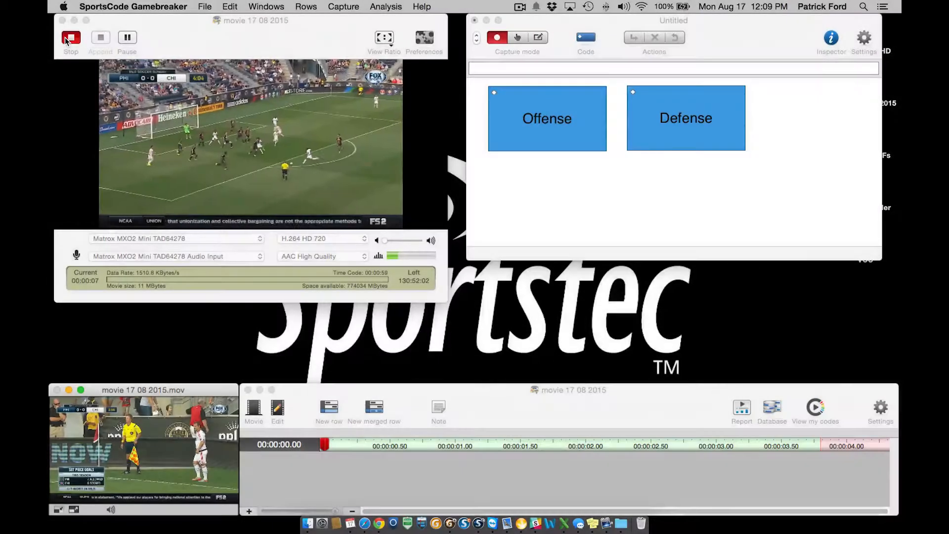
left_click(70, 38)
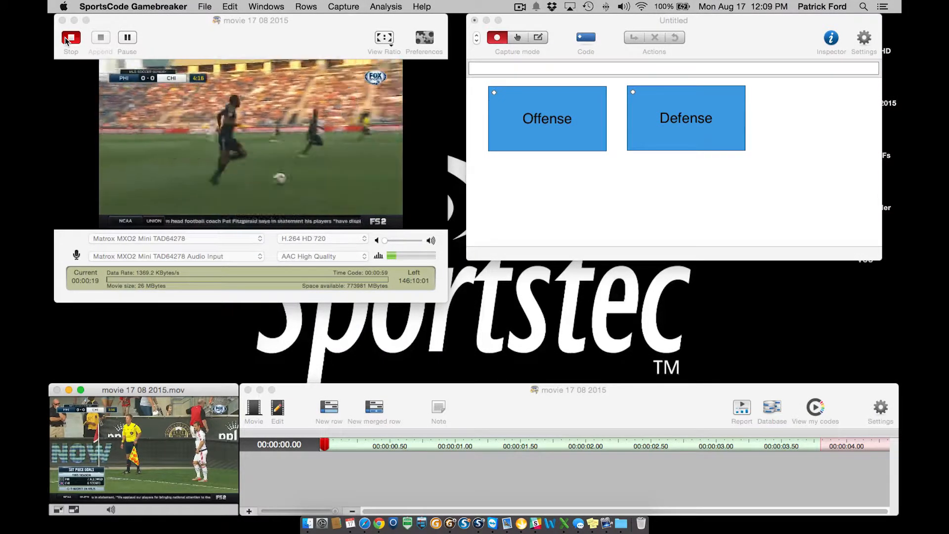
- Record an Offense instance during capture with the Offense code button
left_click(546, 118)
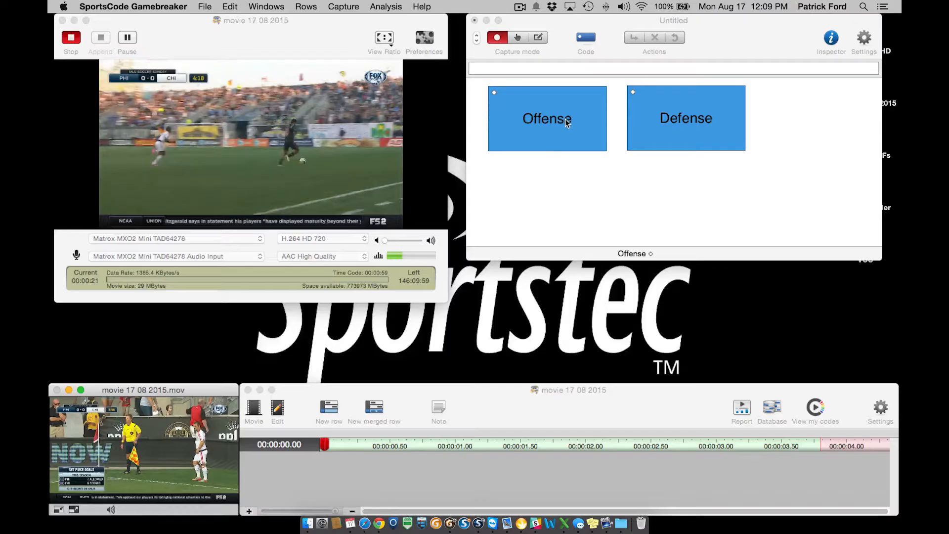
left_click(547, 118)
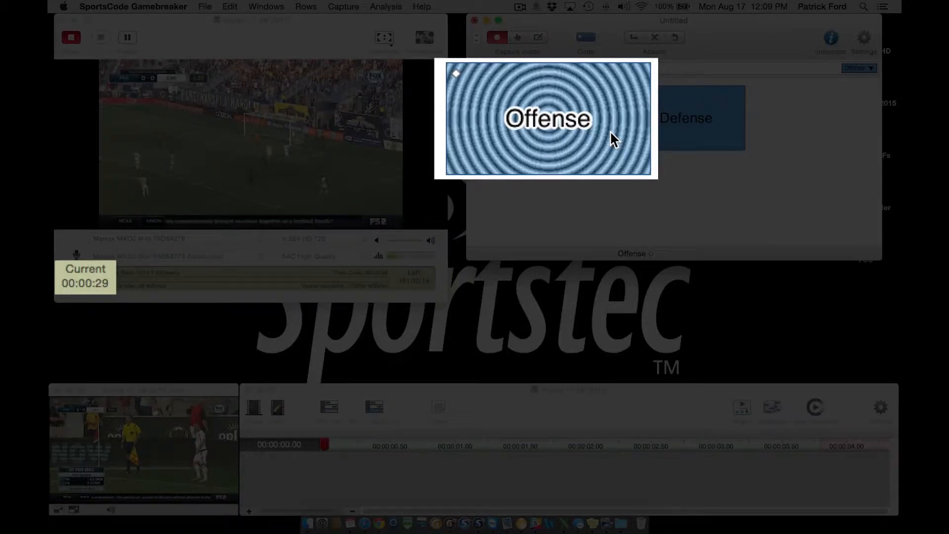
left_click(546, 118)
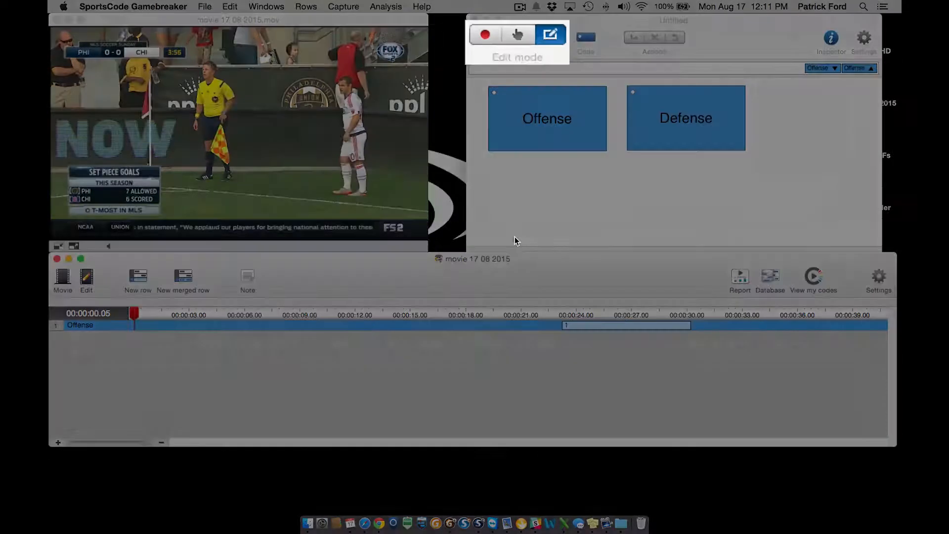
- In code mode, code a second Offense instance early in the recorded movie
left_click(546, 118)
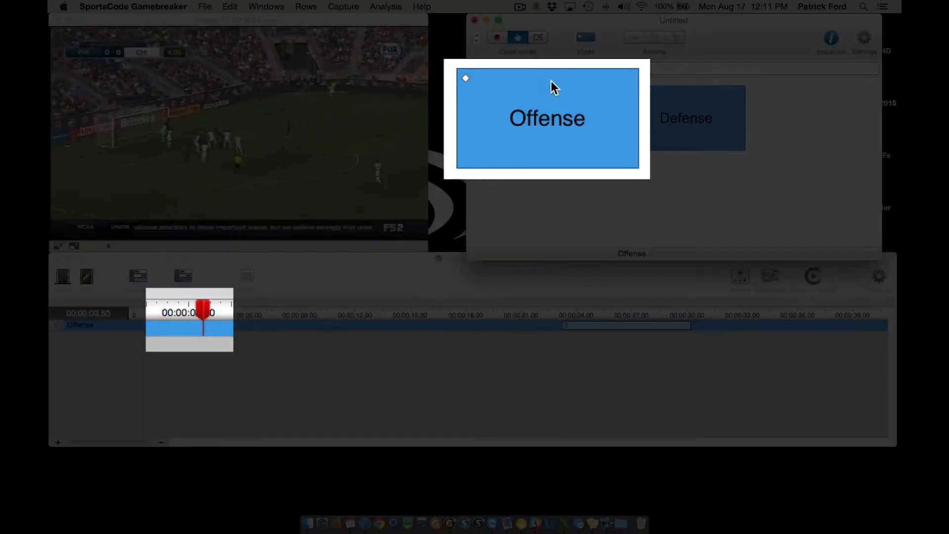
left_click(546, 118)
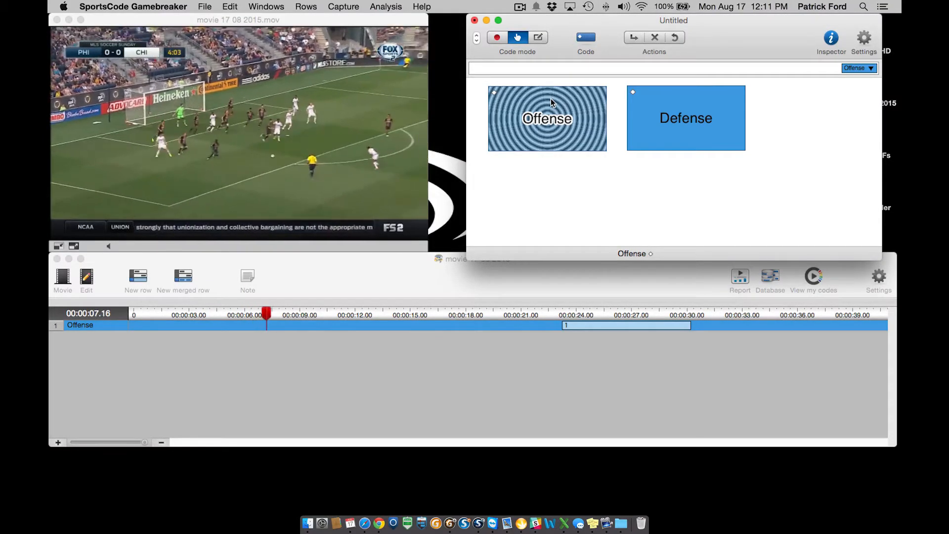
left_click(546, 118)
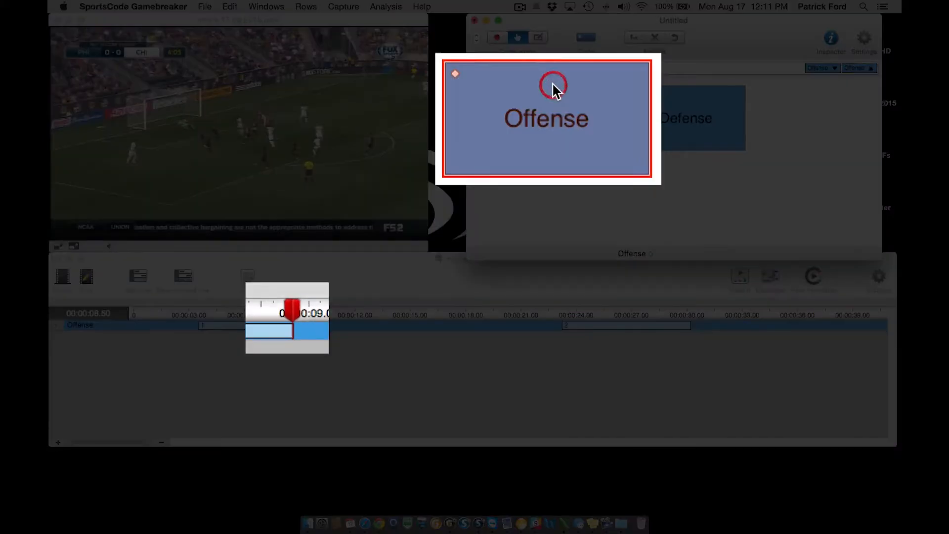